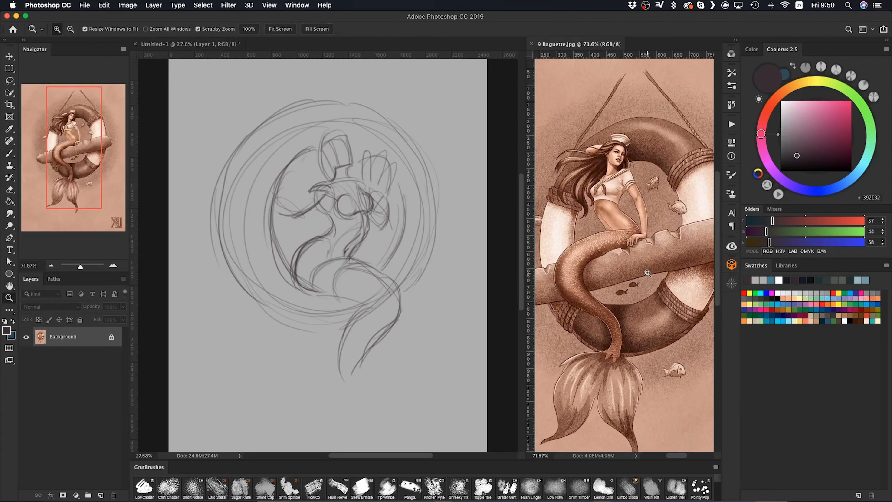
- Start a new layer and loosely sketch the mermaid in the life preserver from the reference
click(88, 494)
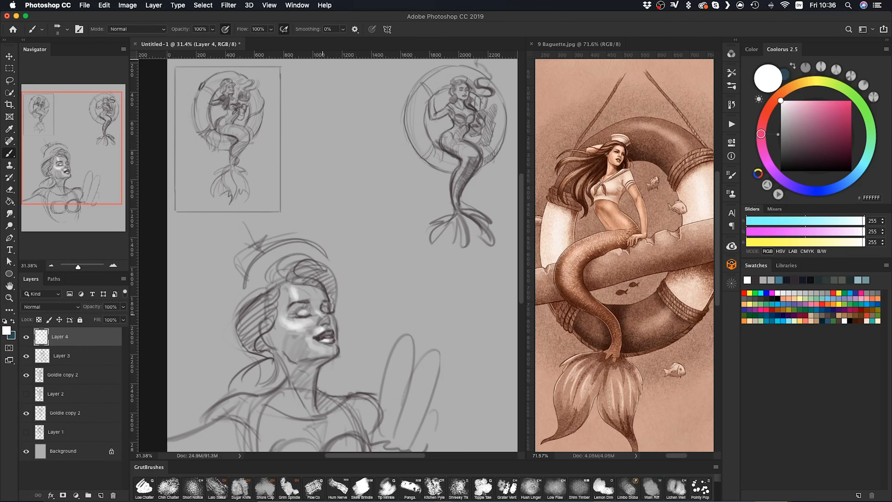
- Redraw the mermaid's face and torso as a cleaner sketch with closed eyes and defined lips
click(798, 155)
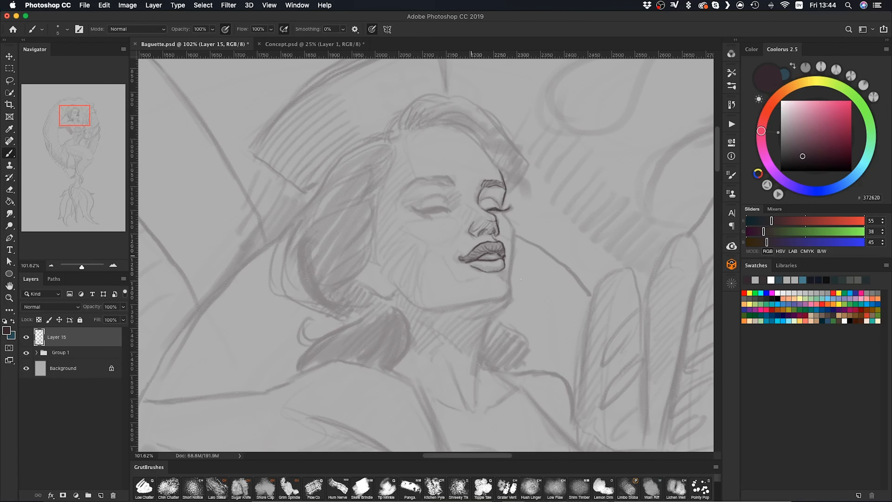
- Ink clean outlines of the face and hair over the sketch on a new layer
click(481, 258)
text(Hair)
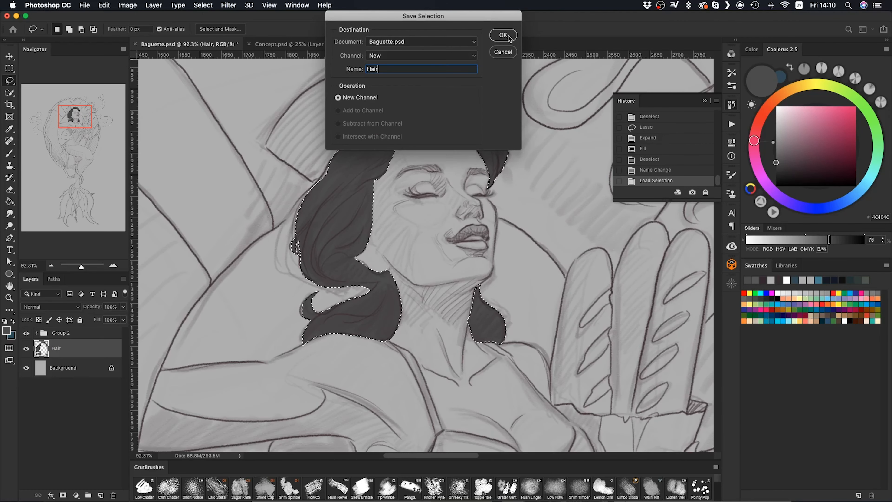
- Fill flat Hair, SKIN and Clothes shapes on named layers and save the hair selection as Hair
click(502, 35)
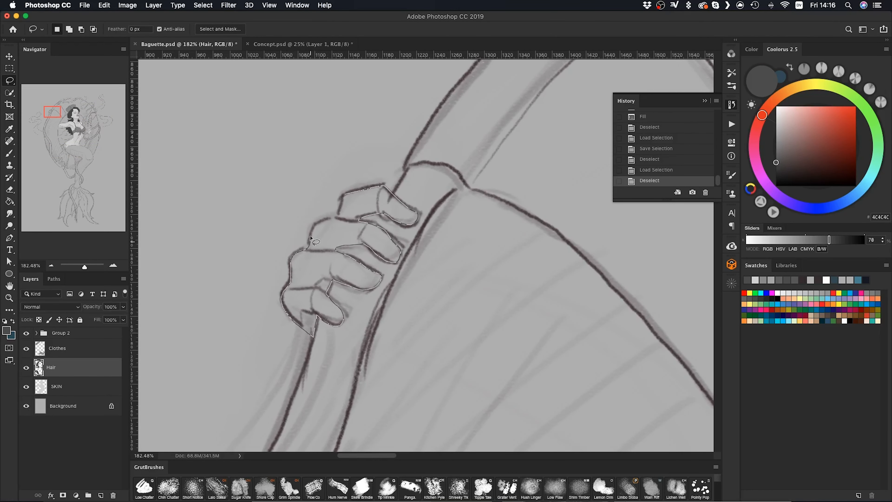
right_click(495, 353)
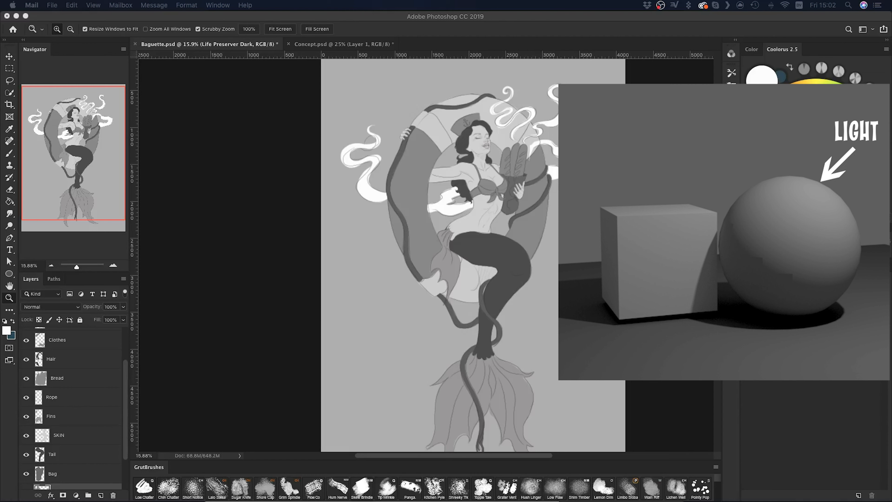
mouse_move(550, 235)
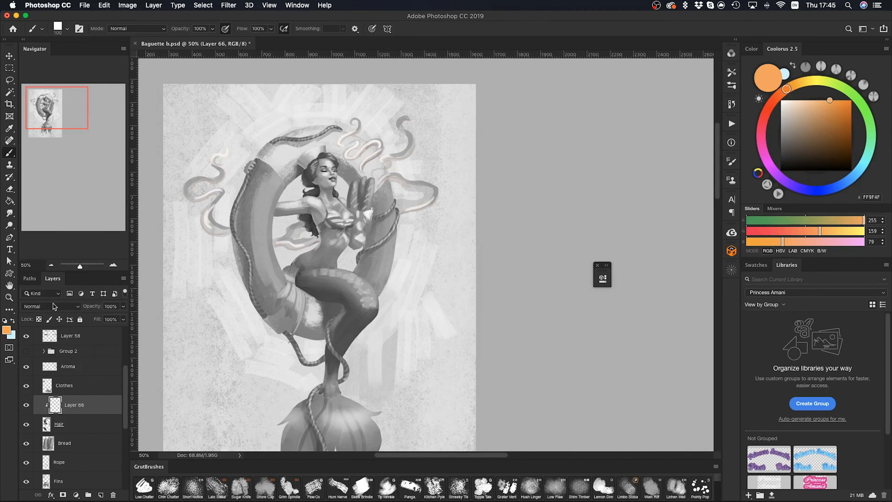
- Blend the orange hair colour layer as Overlay instead of Multiply
click(50, 306)
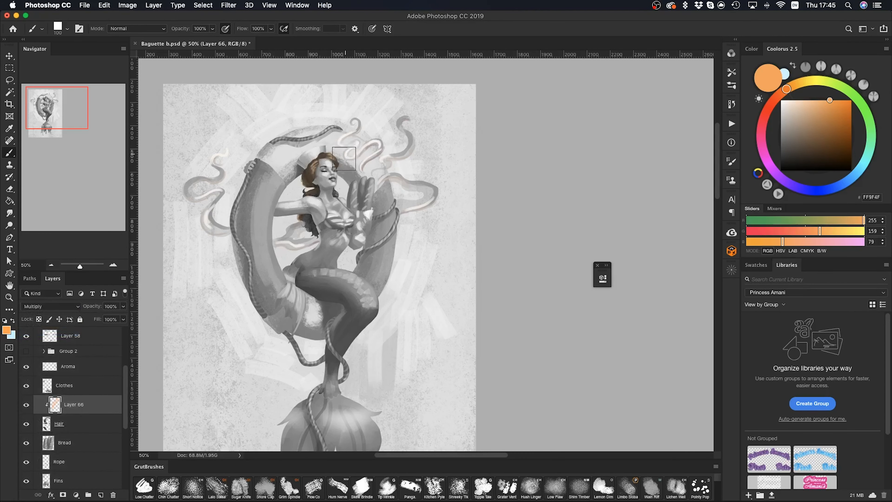
click(50, 306)
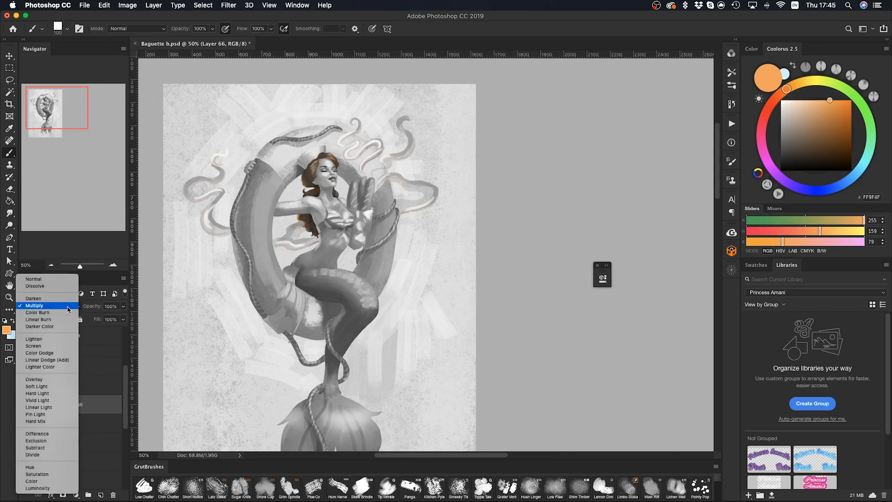
click(34, 379)
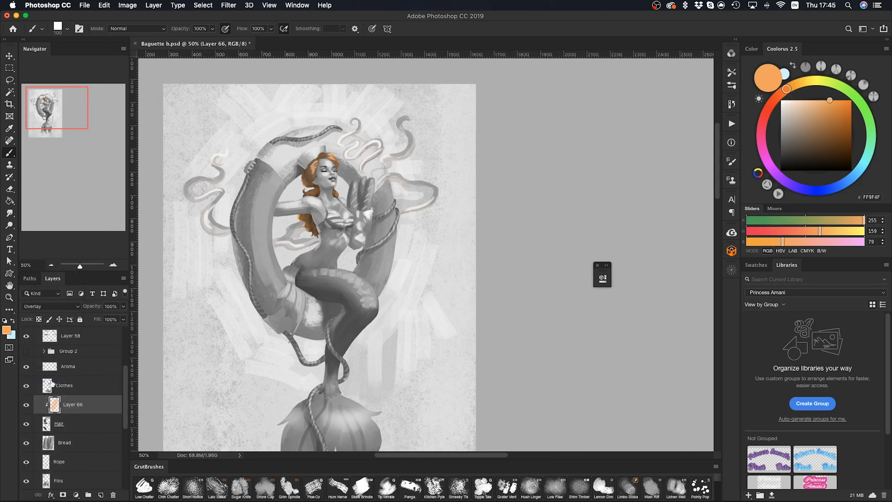
- Select the SKIN layer and bring up the New Adjustment Layer menu for it
scroll(down, 3)
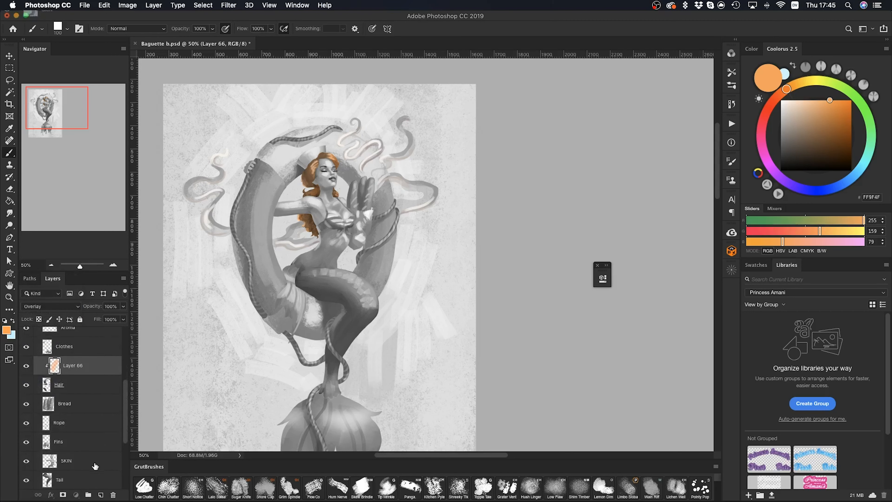
click(75, 494)
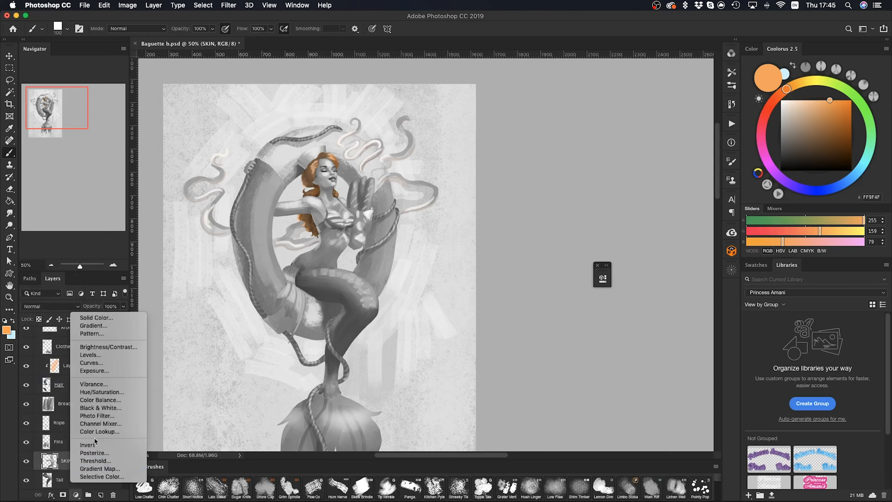
click(100, 399)
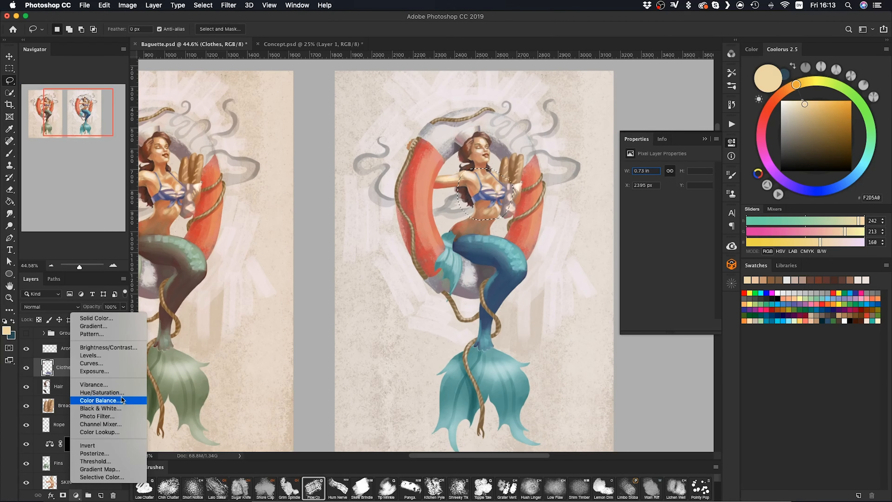
- Add a Color Balance adjustment and repaint the lower-right variant's tail orange, top pink, hair brown
click(102, 393)
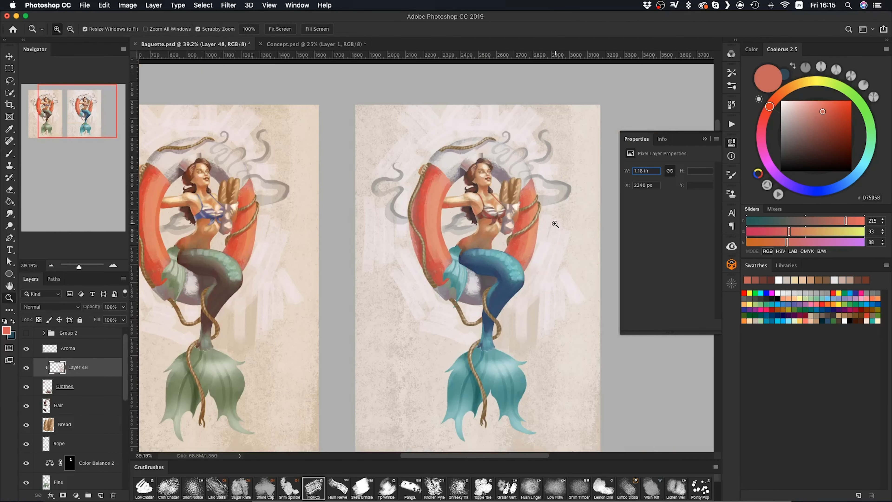
click(58, 386)
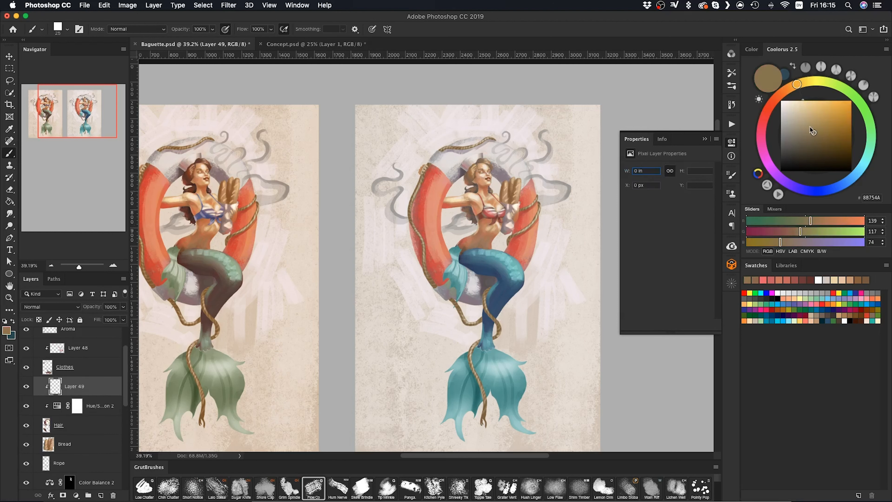
click(827, 139)
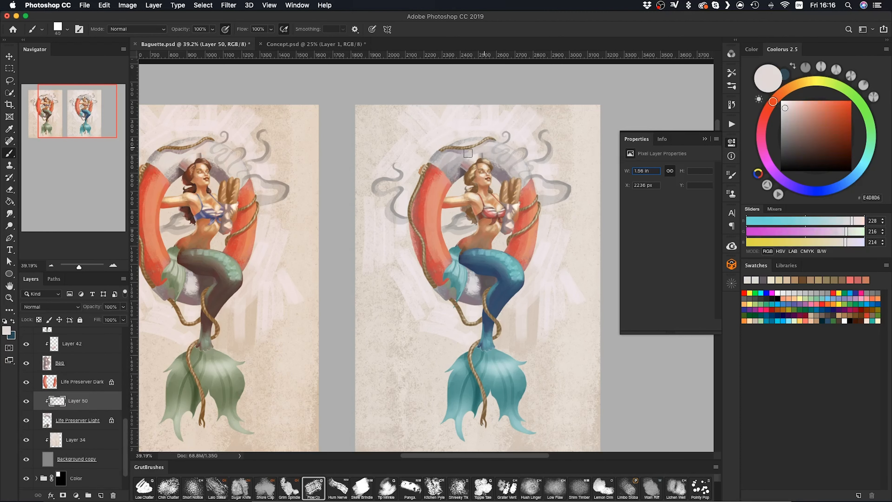
click(788, 127)
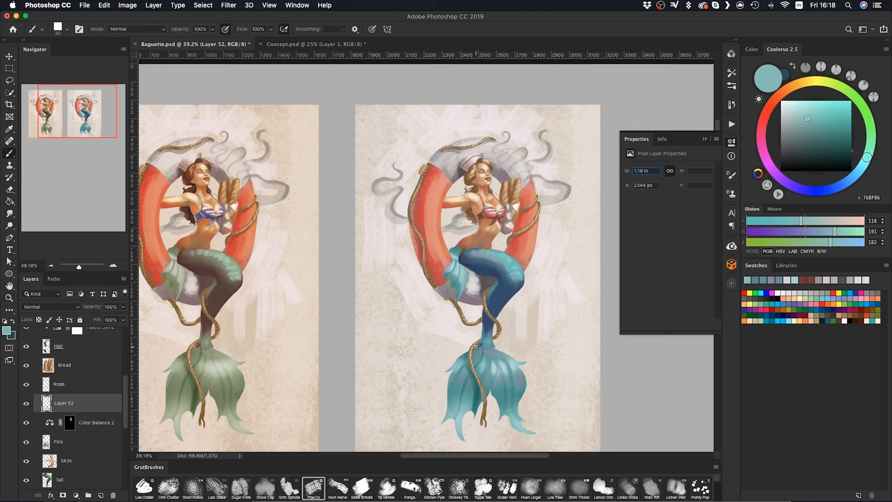
- Zoom out to compare the mermaid colour variations side by side
scroll(up, 3)
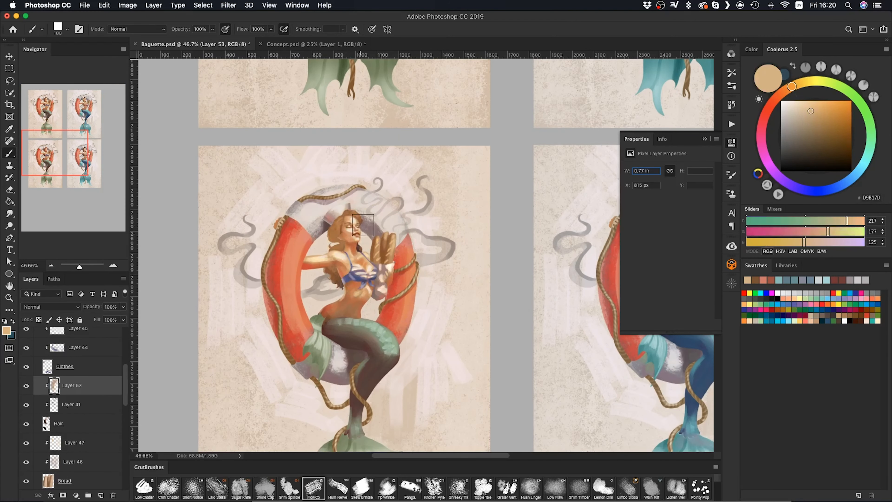
click(819, 134)
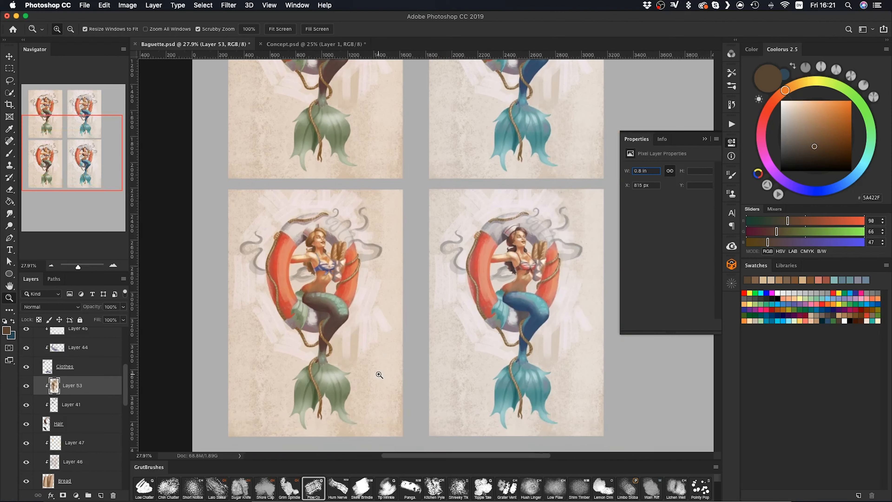
click(71, 28)
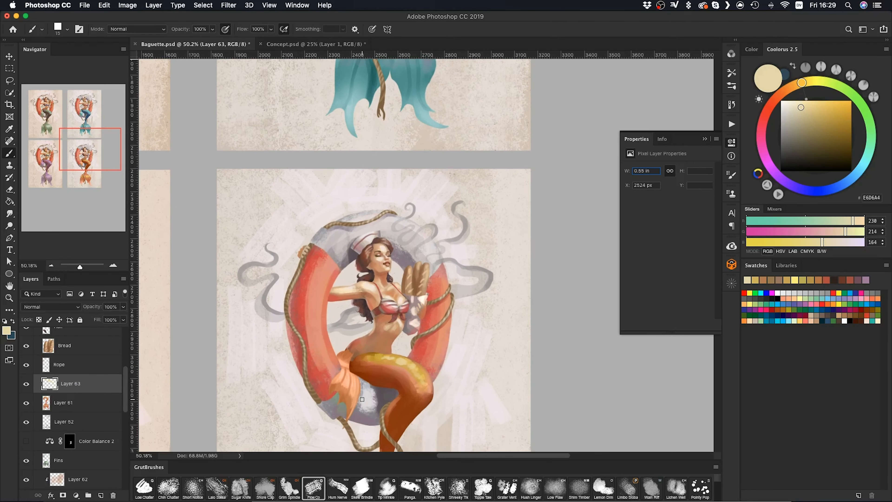
- View all four variants (green, blue, purple, orange tails) and touch up their colour layers
click(33, 307)
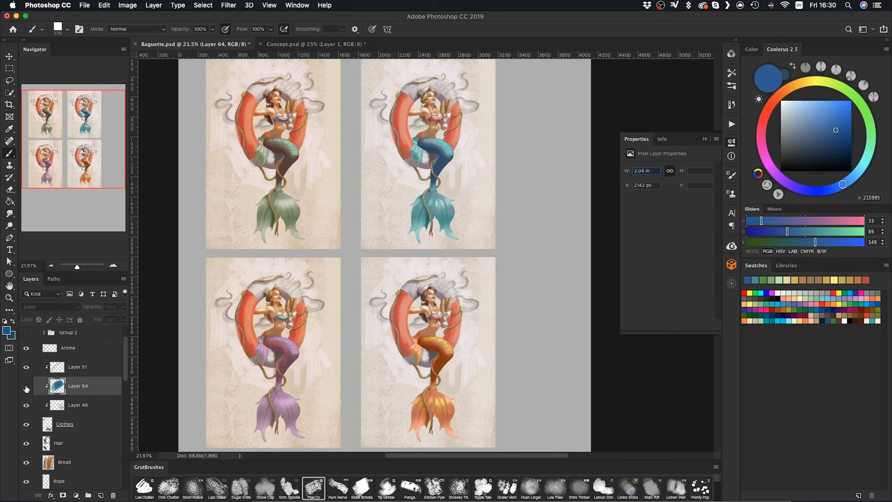
click(801, 188)
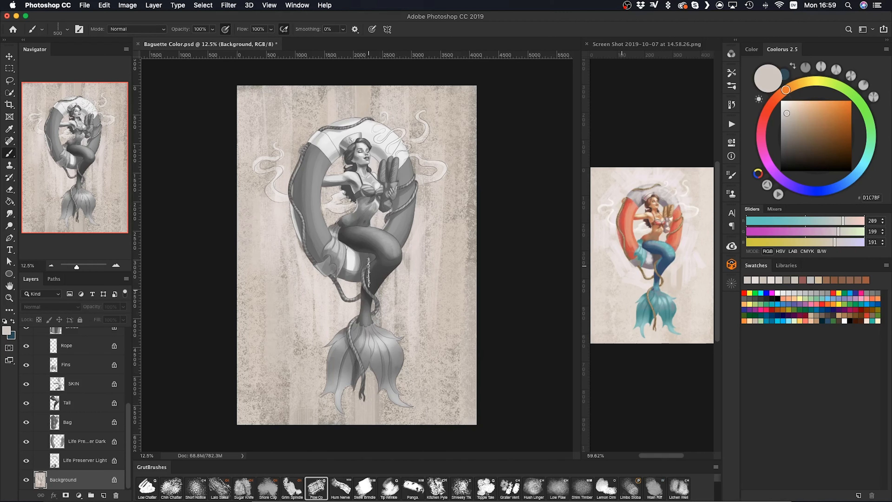
- Paint clipped colour layers making the life preserver red and the tail blue
click(761, 130)
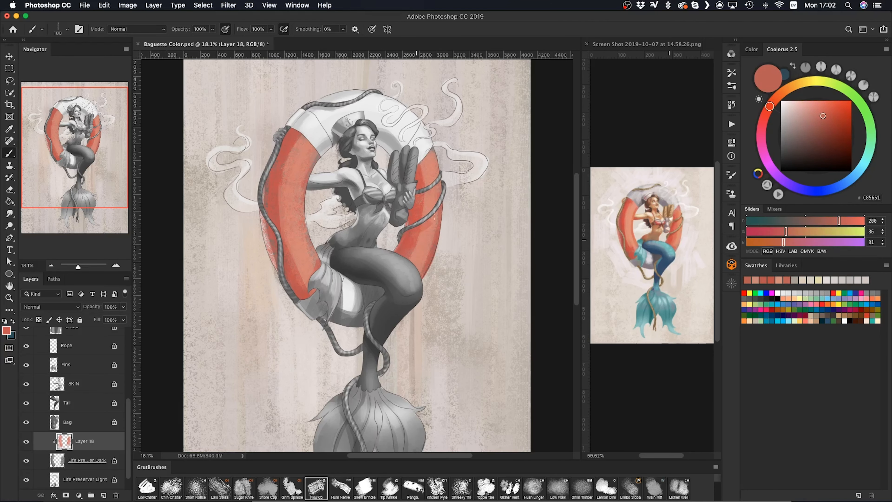
click(85, 460)
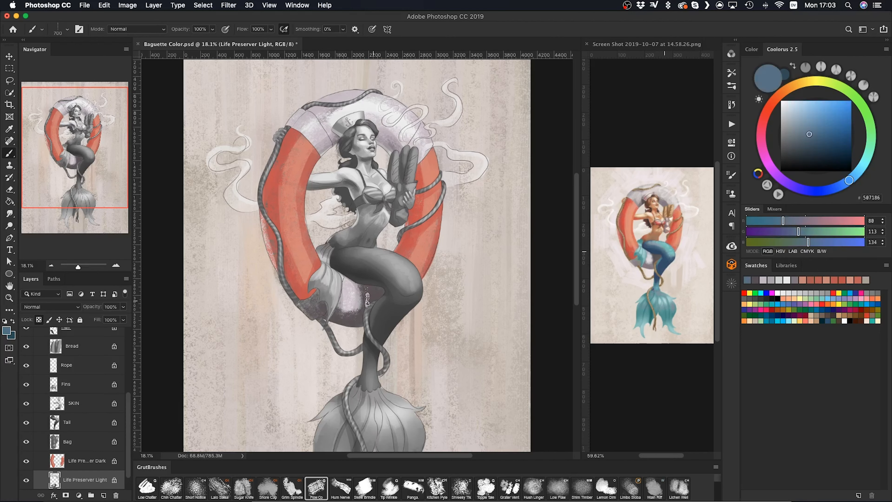
click(10, 78)
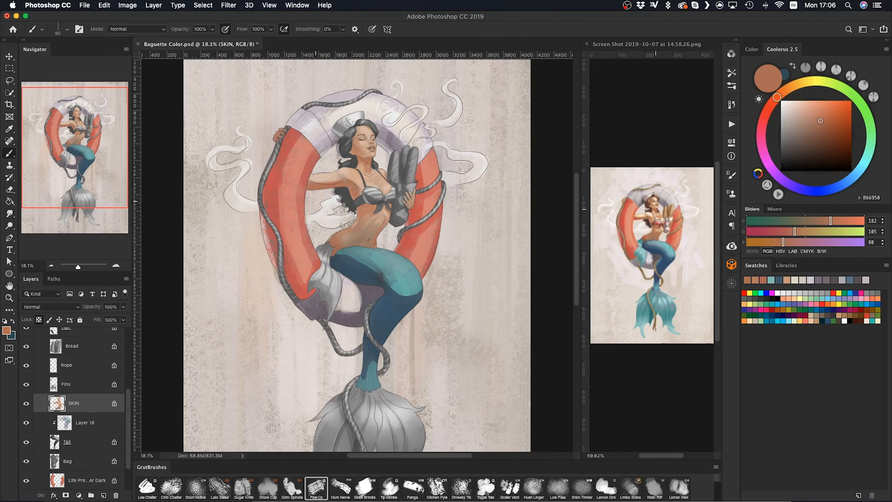
- Colour the hair brown, the bikini and bag mauve, and the skin tan on the SKIN layer
click(85, 423)
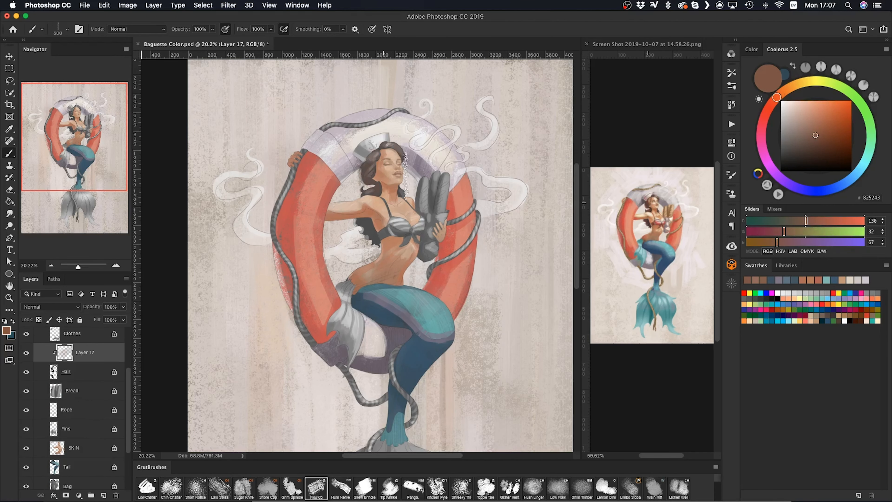
click(73, 451)
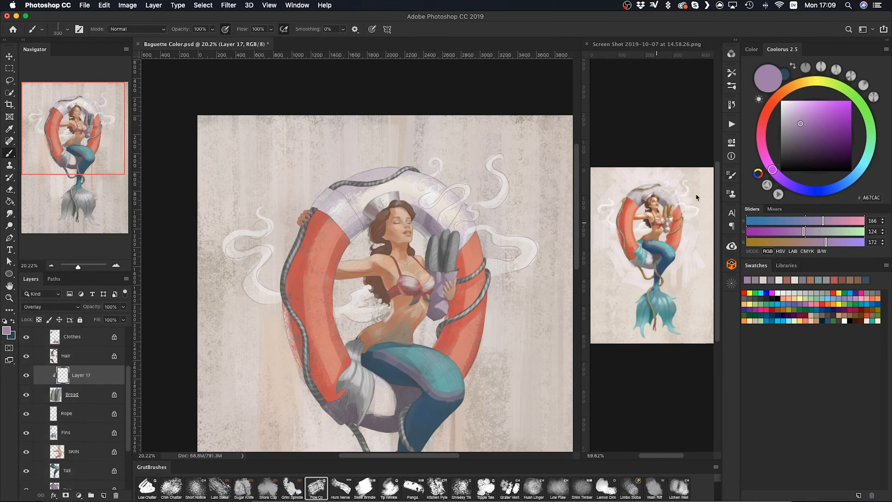
click(73, 391)
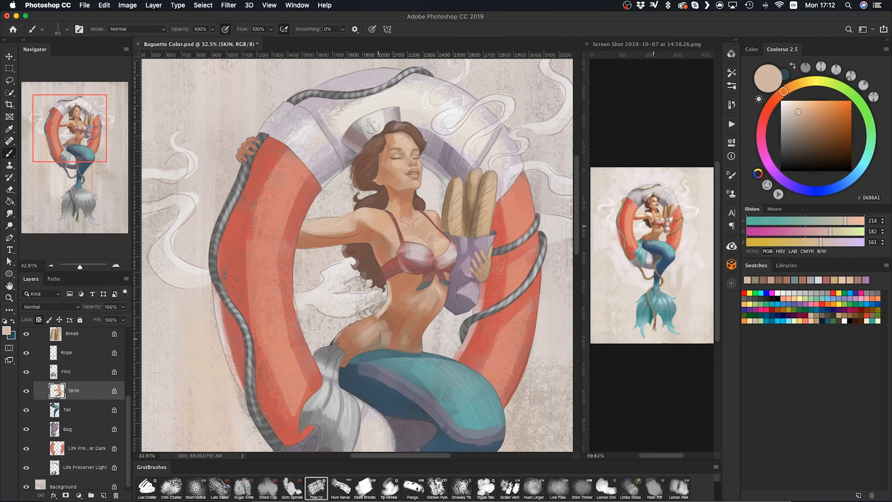
click(10, 66)
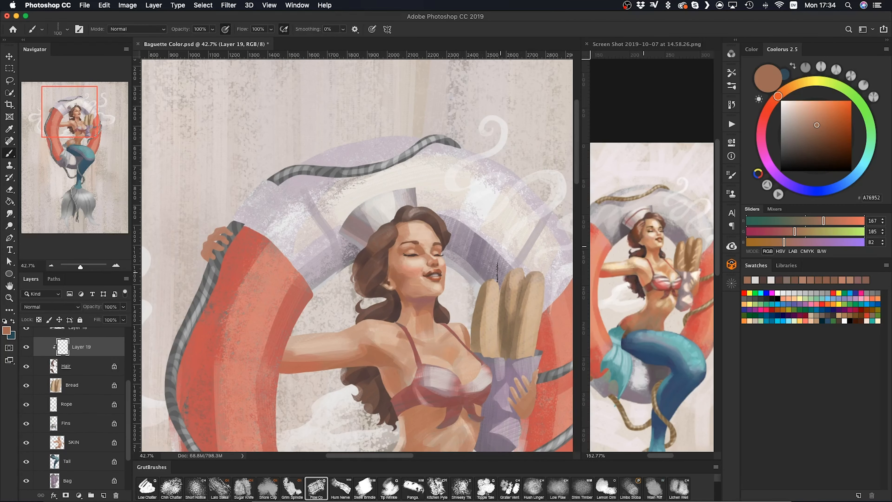
- Paint face and chest refinements on new layers using skin tones sampled from the painting
click(10, 66)
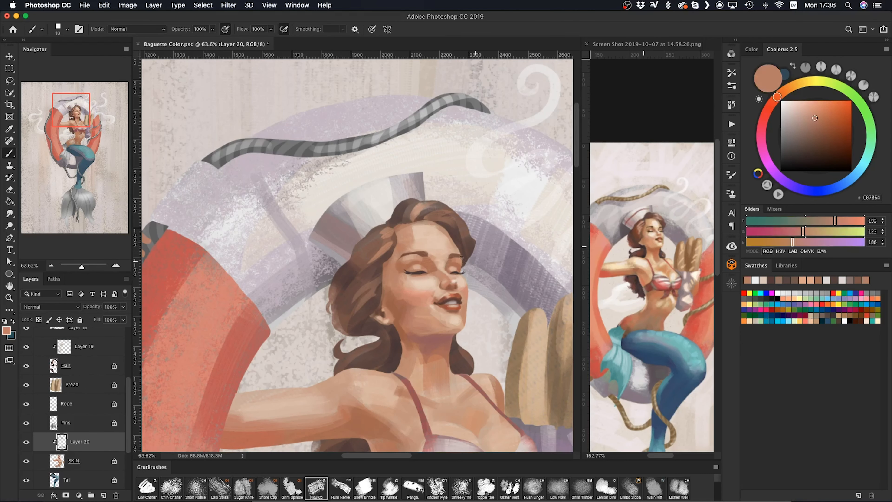
click(786, 104)
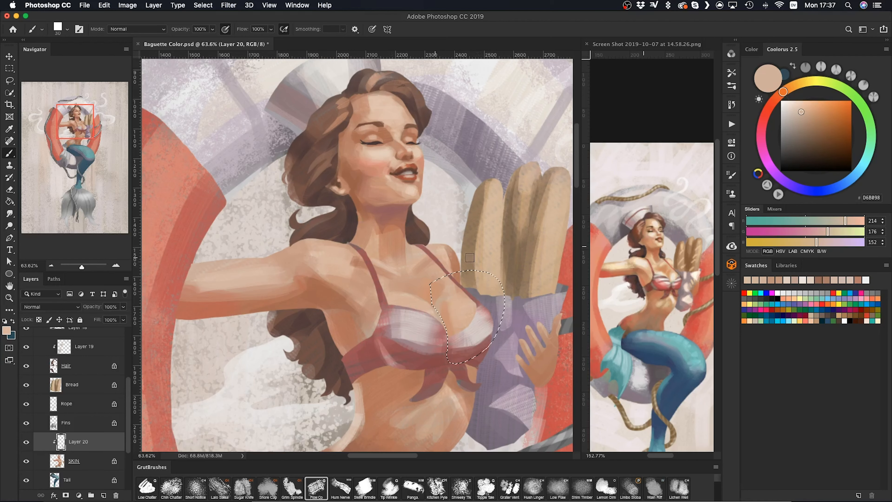
click(9, 66)
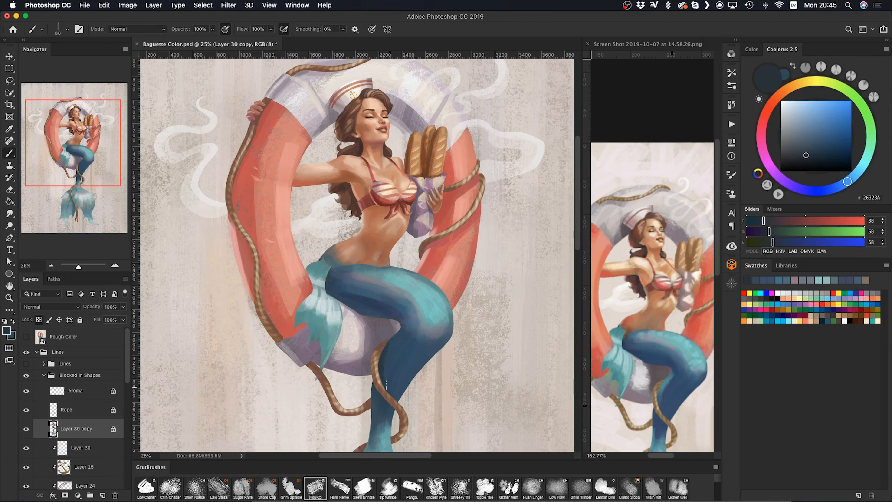
- Paint the rope brown and stamp blue and lighter teal scale texture over the tail
scroll(down, 3)
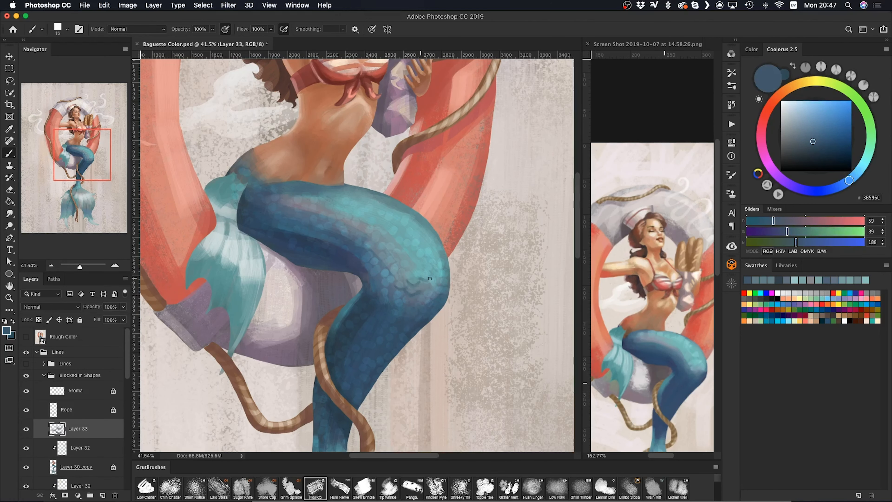
click(803, 124)
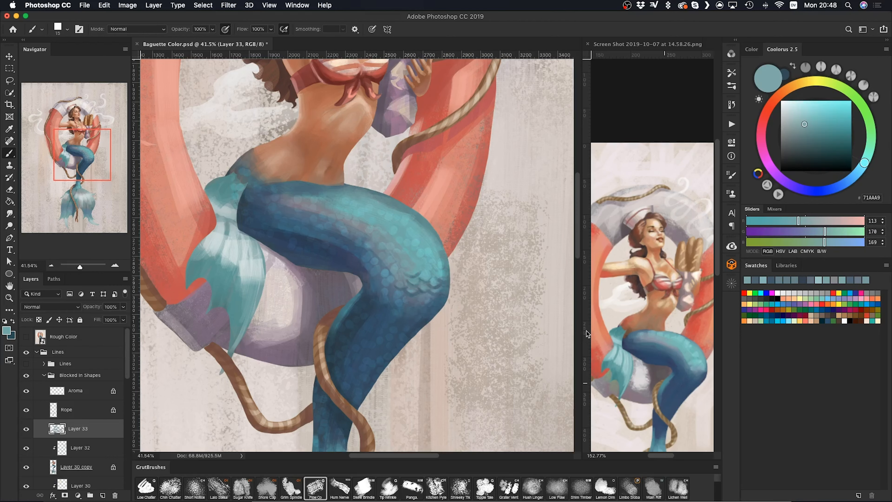